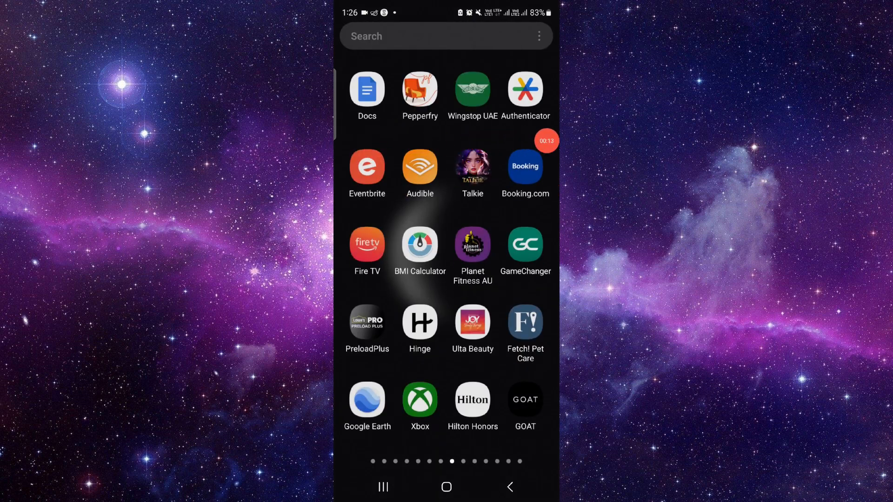
From Docs' app info, reach its Play Store listing and tap Uninstall.
{"action": "left_click", "coordinate": [367, 89]}
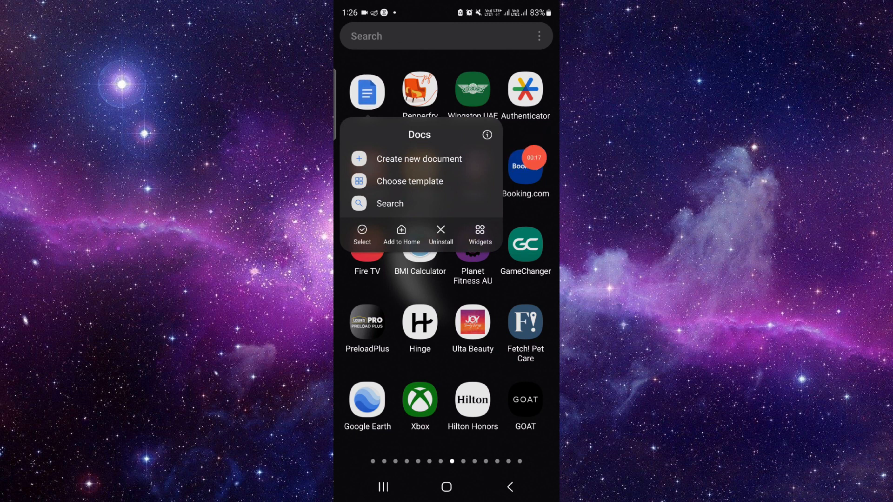
{"action": "left_click", "coordinate": [487, 135]}
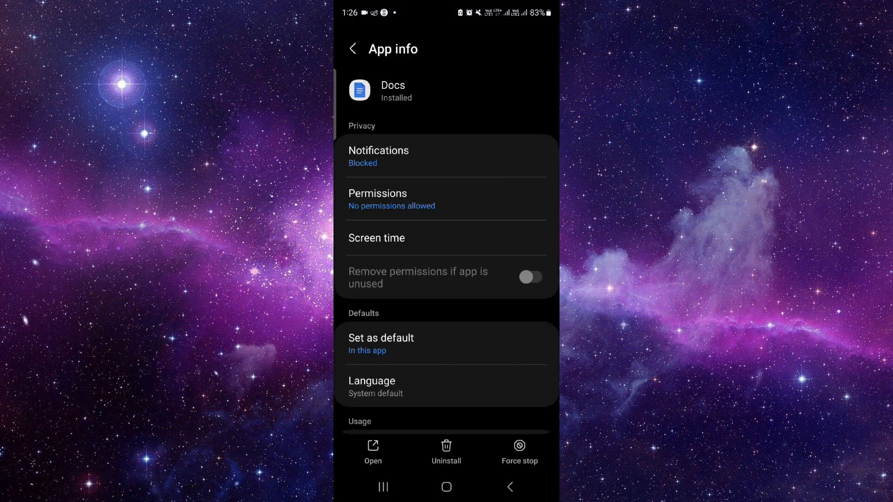
{"action": "scroll", "scroll_direction": "down", "scroll_amount": 3}
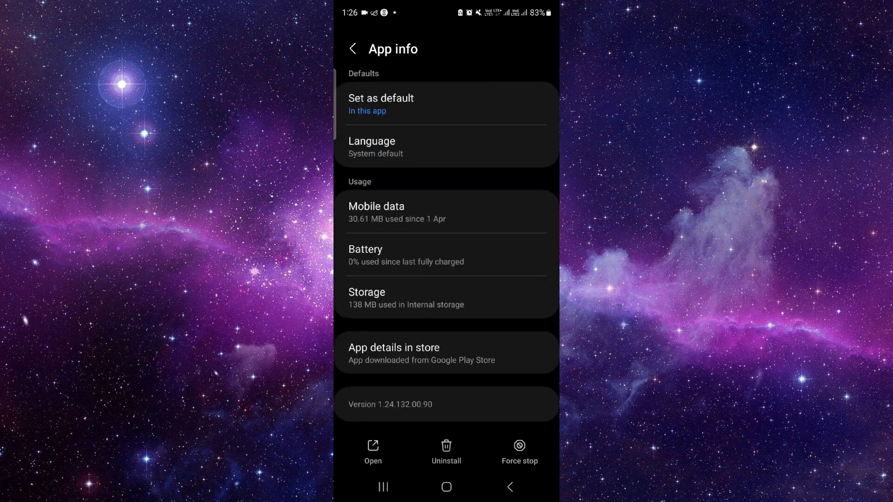
{"action": "left_click", "coordinate": [395, 353]}
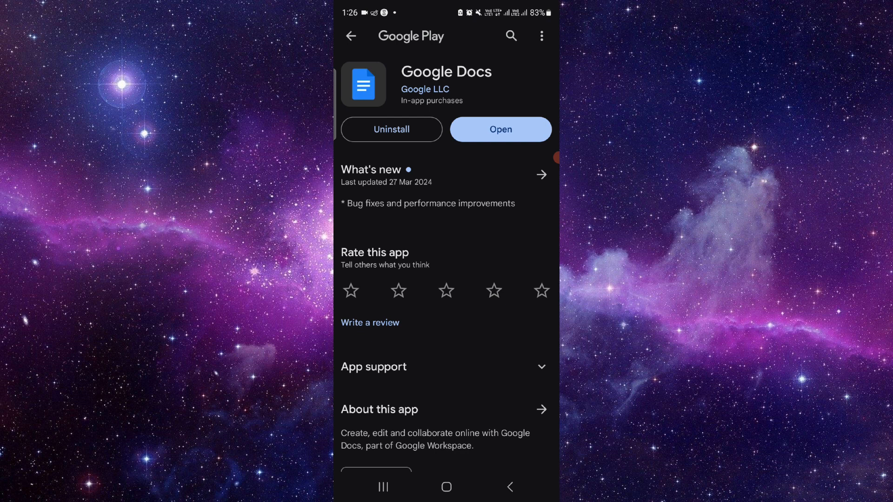
{"action": "left_click", "coordinate": [392, 129]}
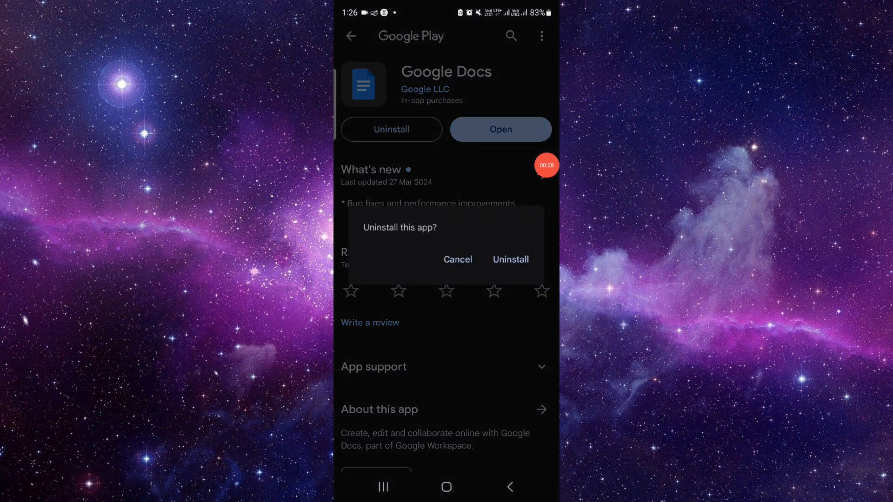